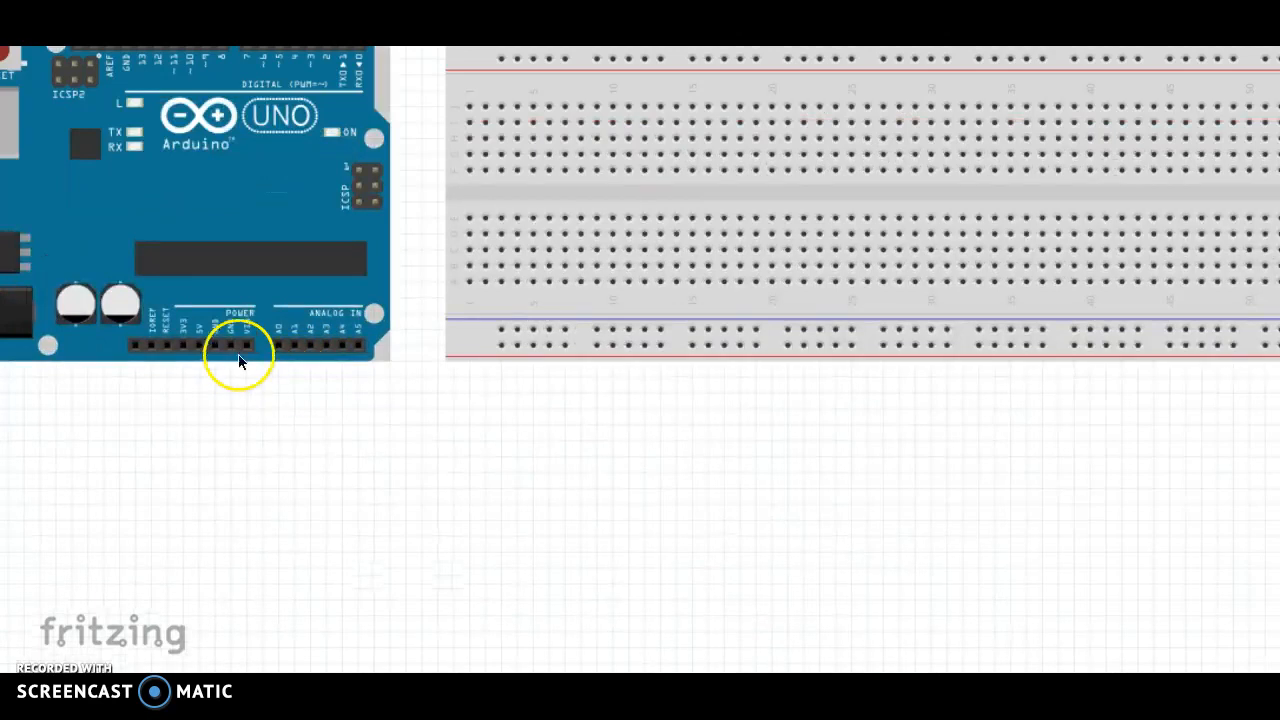
Wire the Arduino GND pin to the breadboard's bottom rail and square off its route
{"action": "left_click_drag", "start_coordinate": [216, 346], "coordinate": [476, 348]}
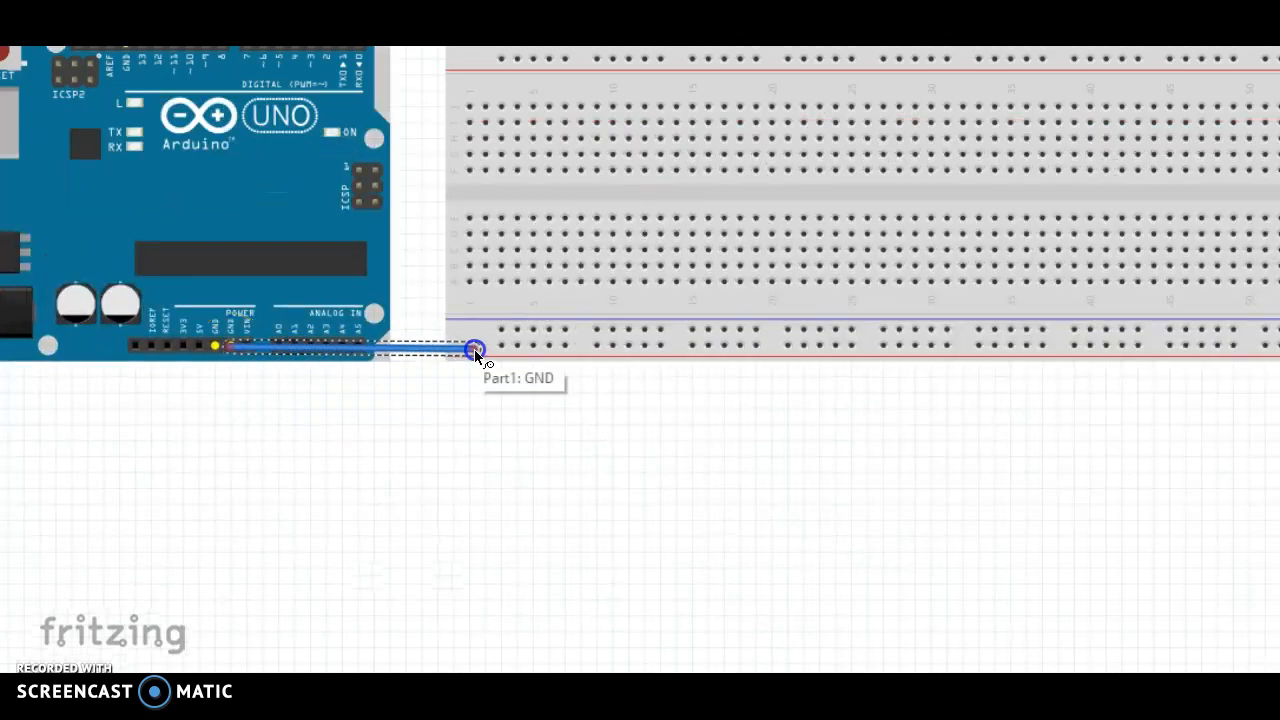
{"action": "left_click_drag", "start_coordinate": [476, 348], "coordinate": [504, 330]}
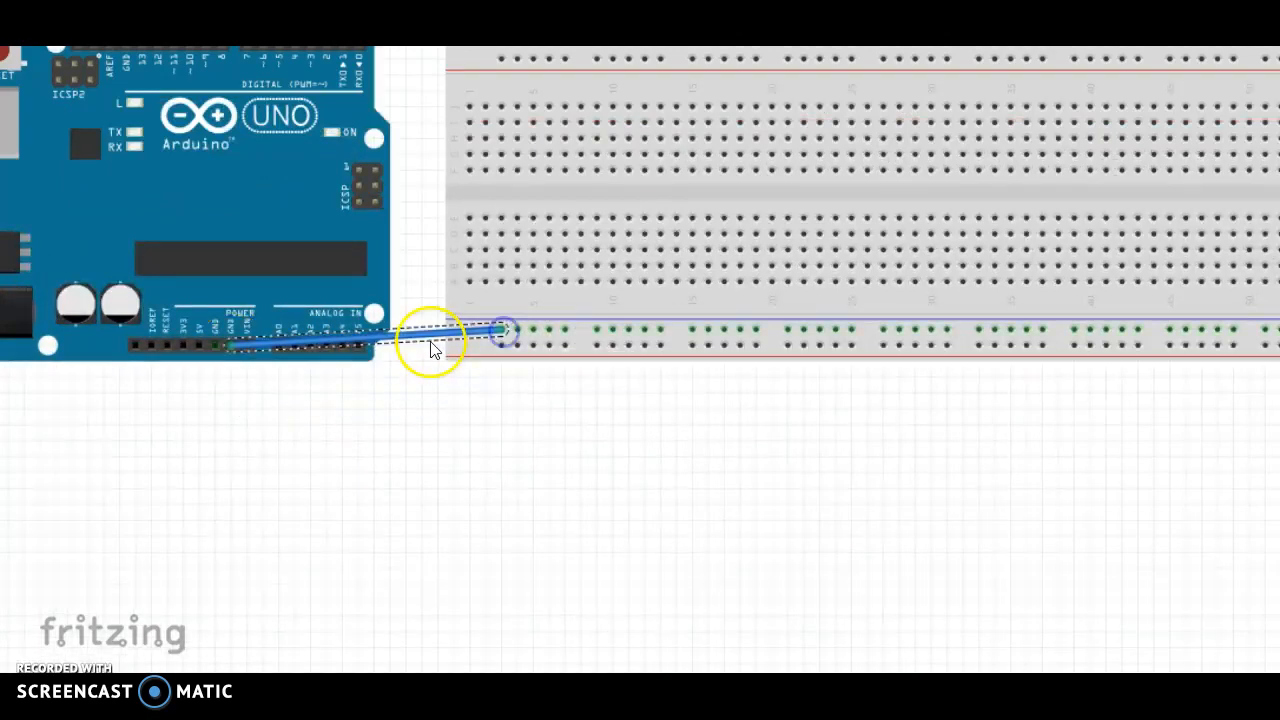
{"action": "left_click_drag", "start_coordinate": [430, 344], "coordinate": [456, 448]}
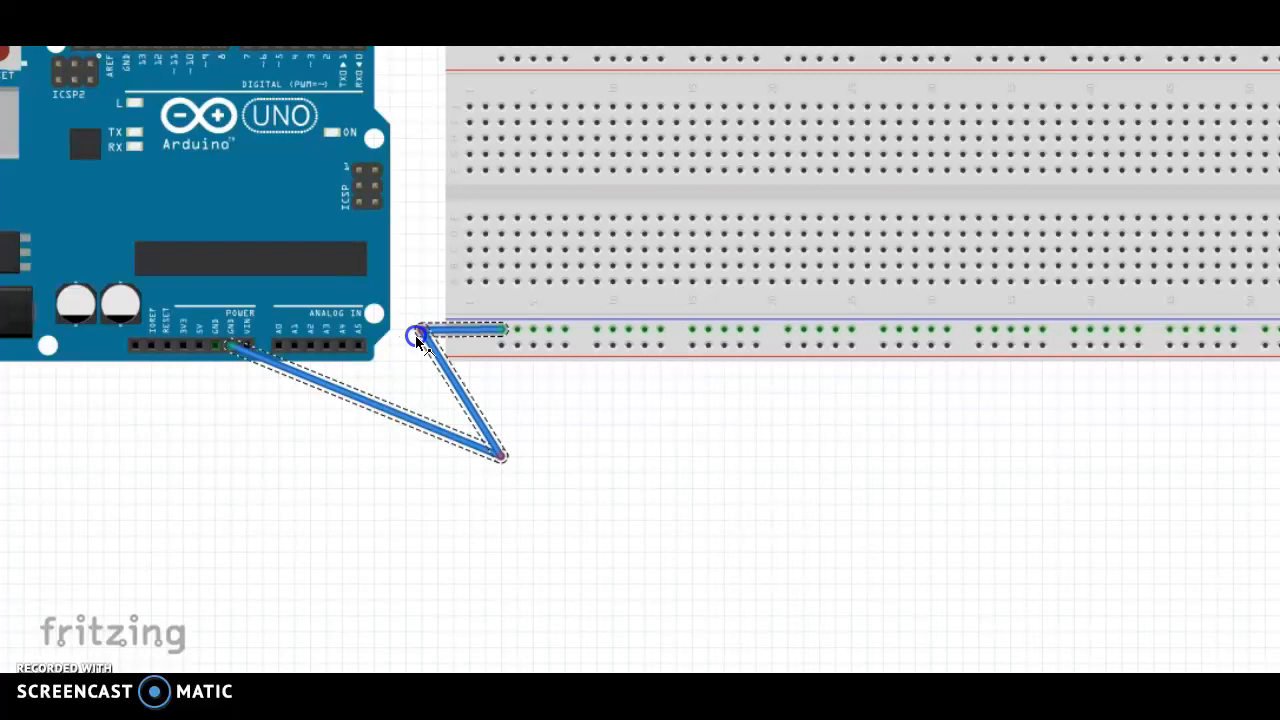
{"action": "left_click_drag", "start_coordinate": [500, 456], "coordinate": [420, 444]}
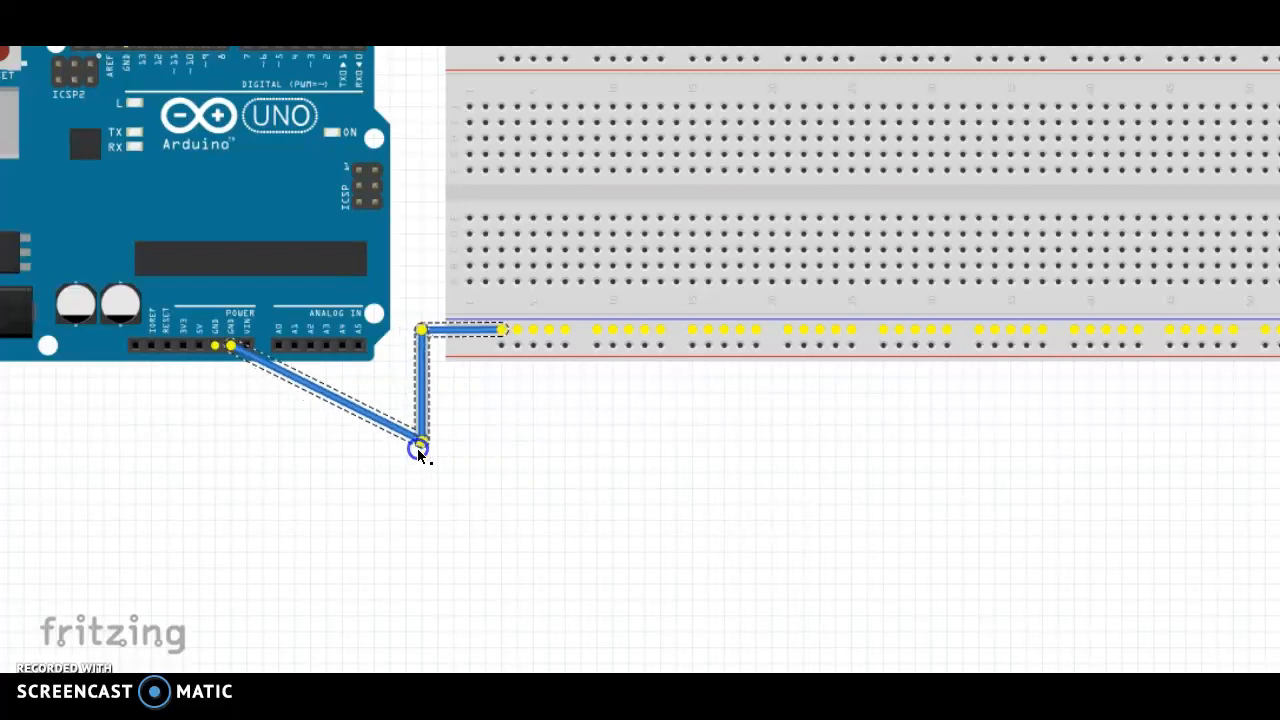
{"action": "left_click_drag", "start_coordinate": [420, 444], "coordinate": [230, 440]}
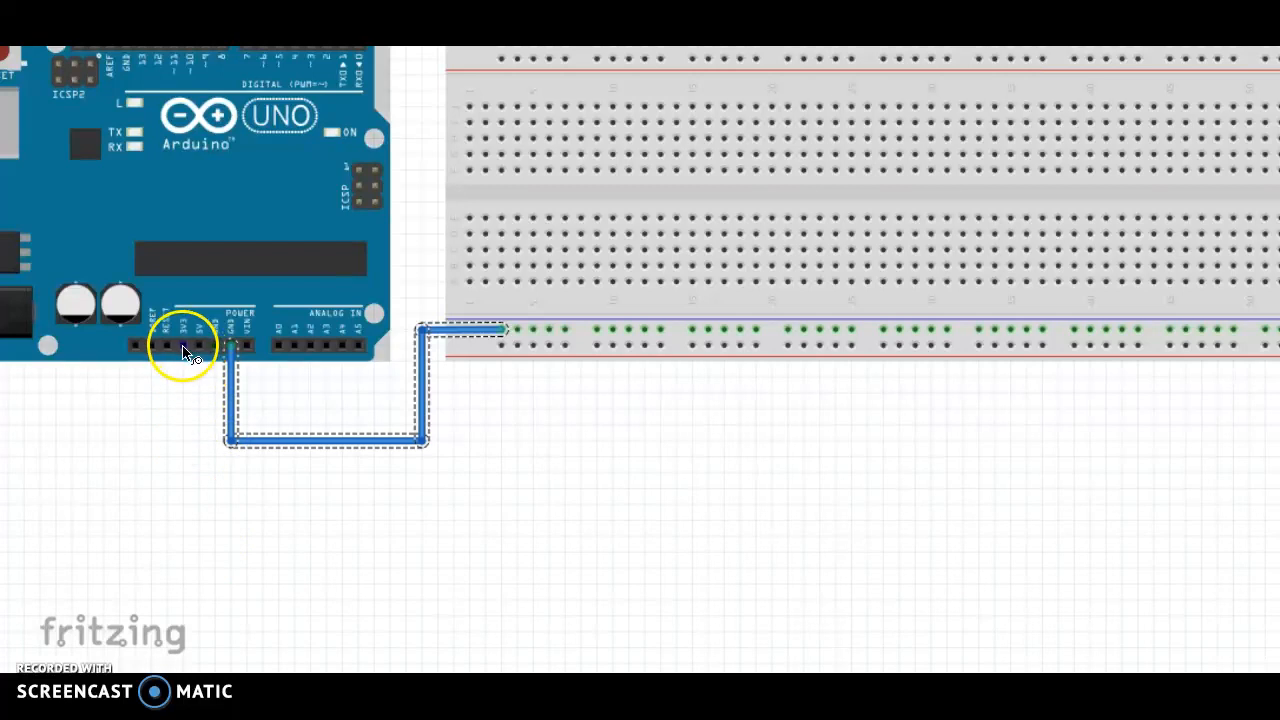
Run a second wire from the Arduino power pin to the other bottom rail
{"action": "left_click_drag", "start_coordinate": [200, 344], "coordinate": [210, 556]}
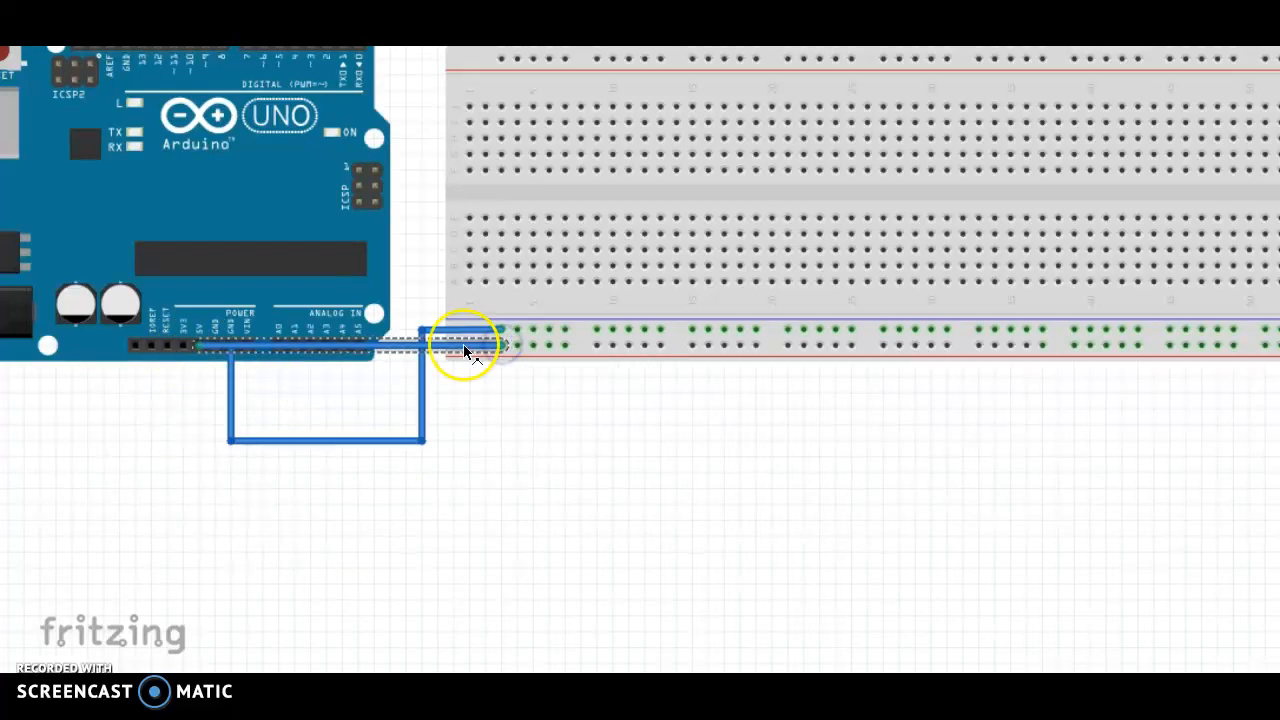
{"action": "left_click_drag", "start_coordinate": [464, 344], "coordinate": [496, 490]}
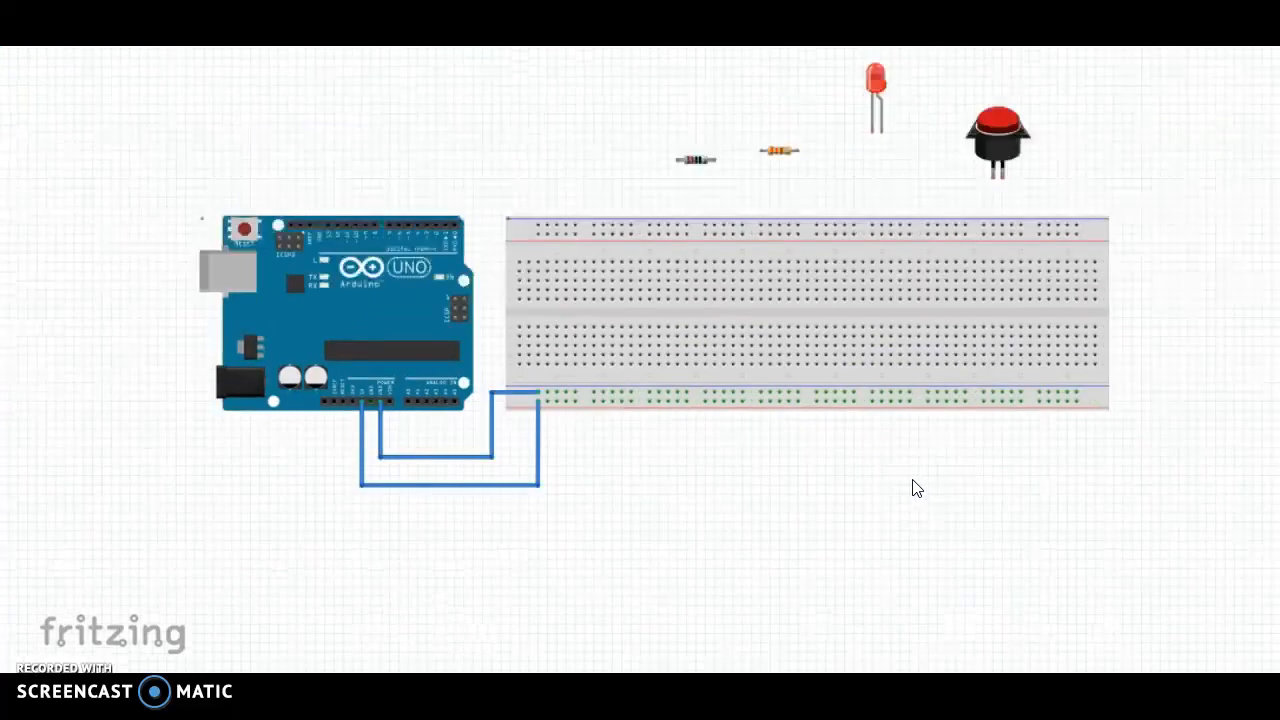
Seat the red push-button into the holes on the upper half of the breadboard
{"action": "left_click_drag", "start_coordinate": [996, 136], "coordinate": [738, 240]}
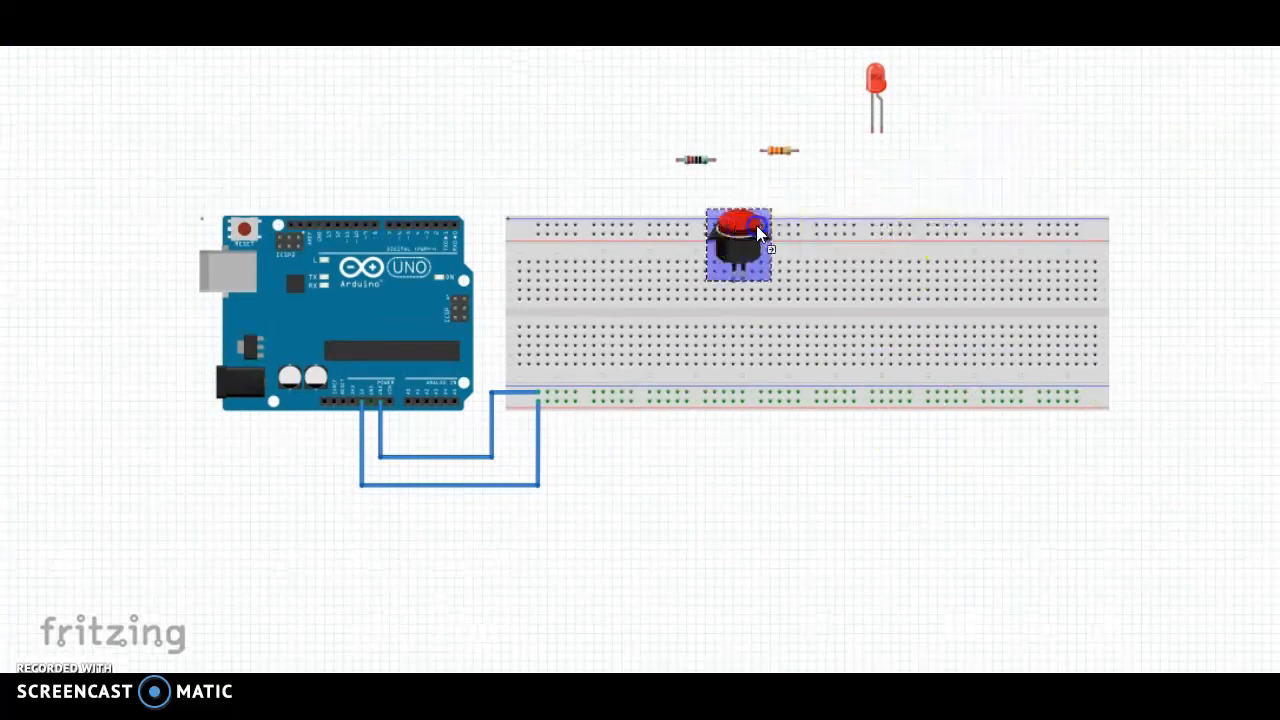
{"action": "left_click_drag", "start_coordinate": [738, 244], "coordinate": [624, 252]}
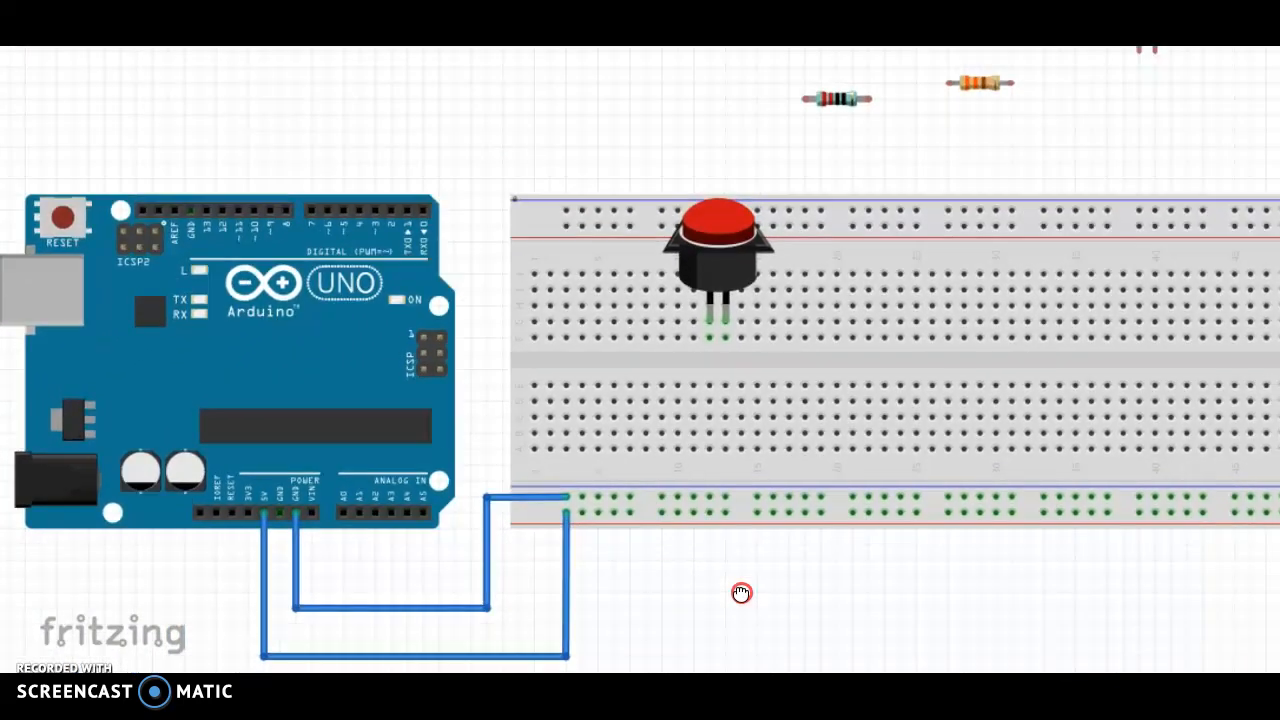
{"action": "left_click_drag", "start_coordinate": [740, 592], "coordinate": [724, 576]}
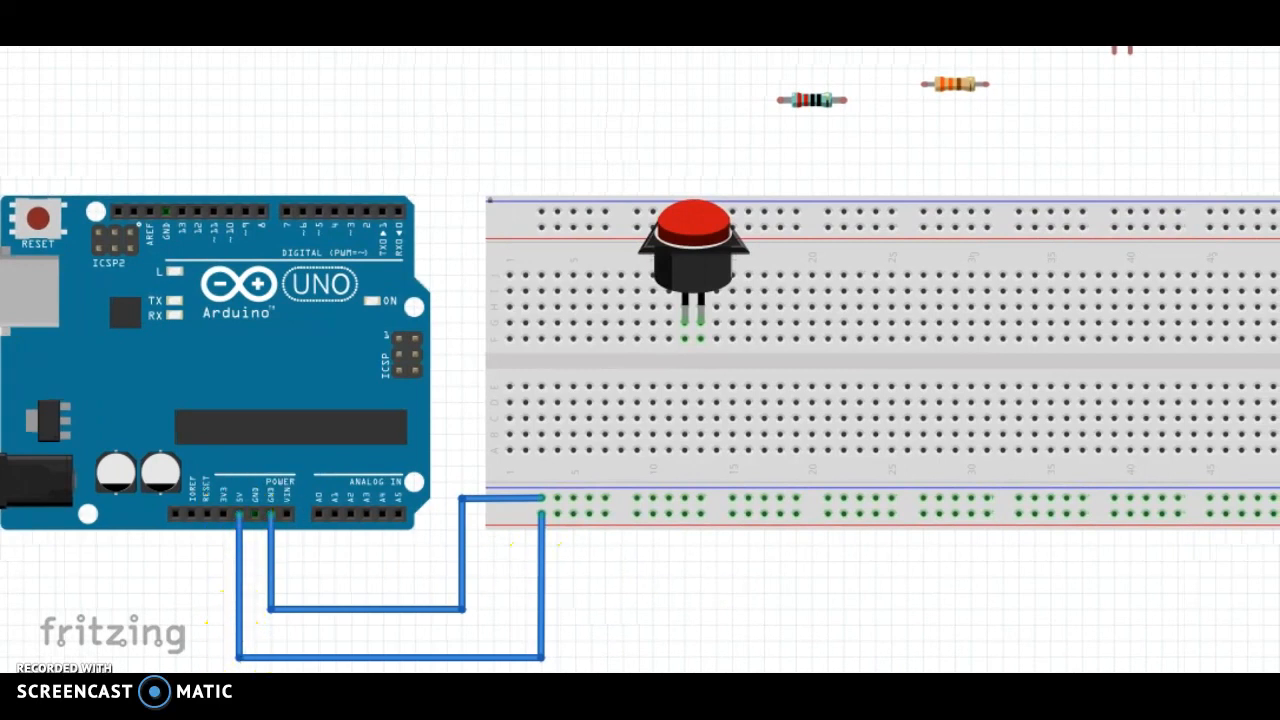
Wire the bottom rail up to the push-button's breadboard column
{"action": "left_click_drag", "start_coordinate": [704, 388], "coordinate": [700, 516]}
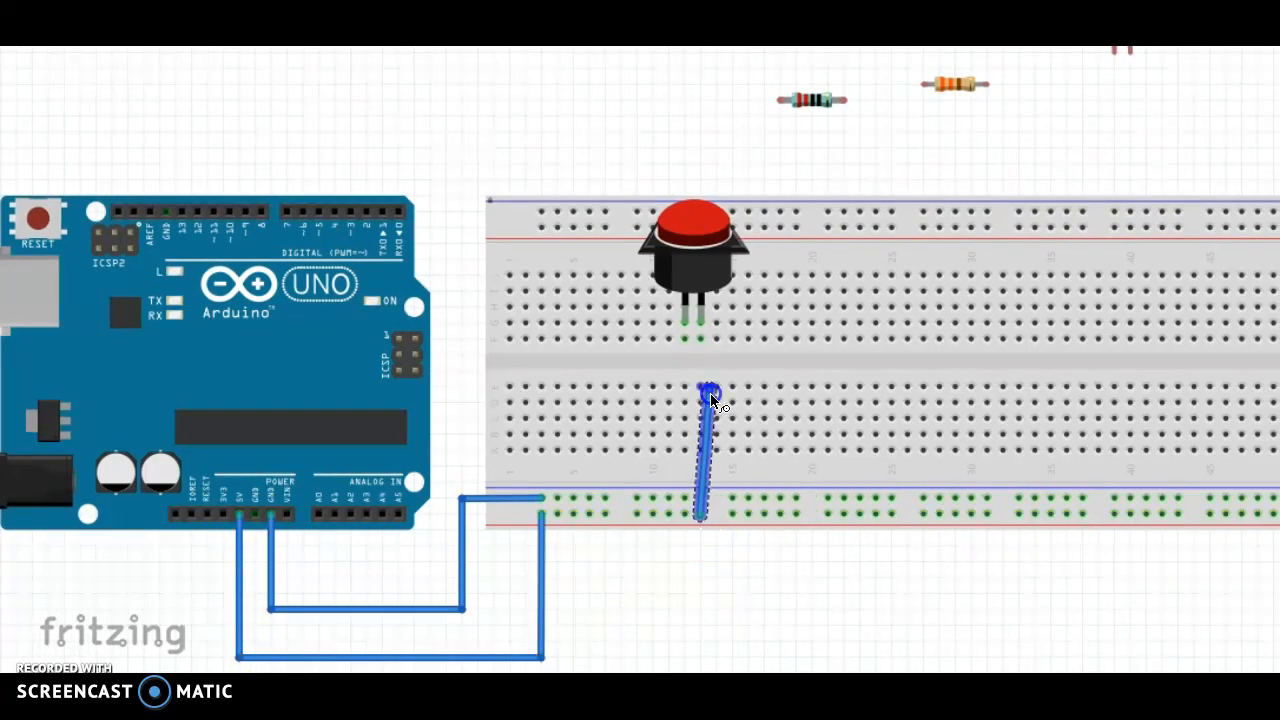
{"action": "left_click_drag", "start_coordinate": [710, 390], "coordinate": [700, 340]}
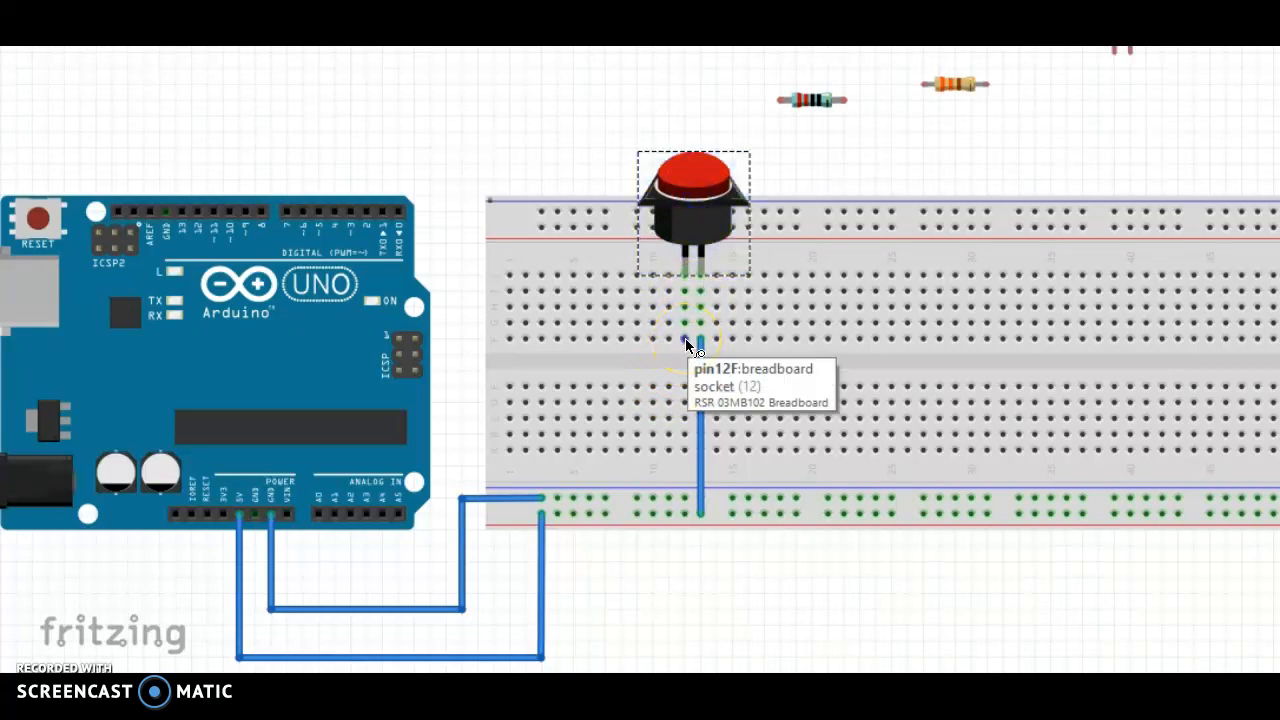
Wire the push-button's column over to an Arduino digital header pin
{"action": "left_click_drag", "start_coordinate": [700, 340], "coordinate": [364, 280]}
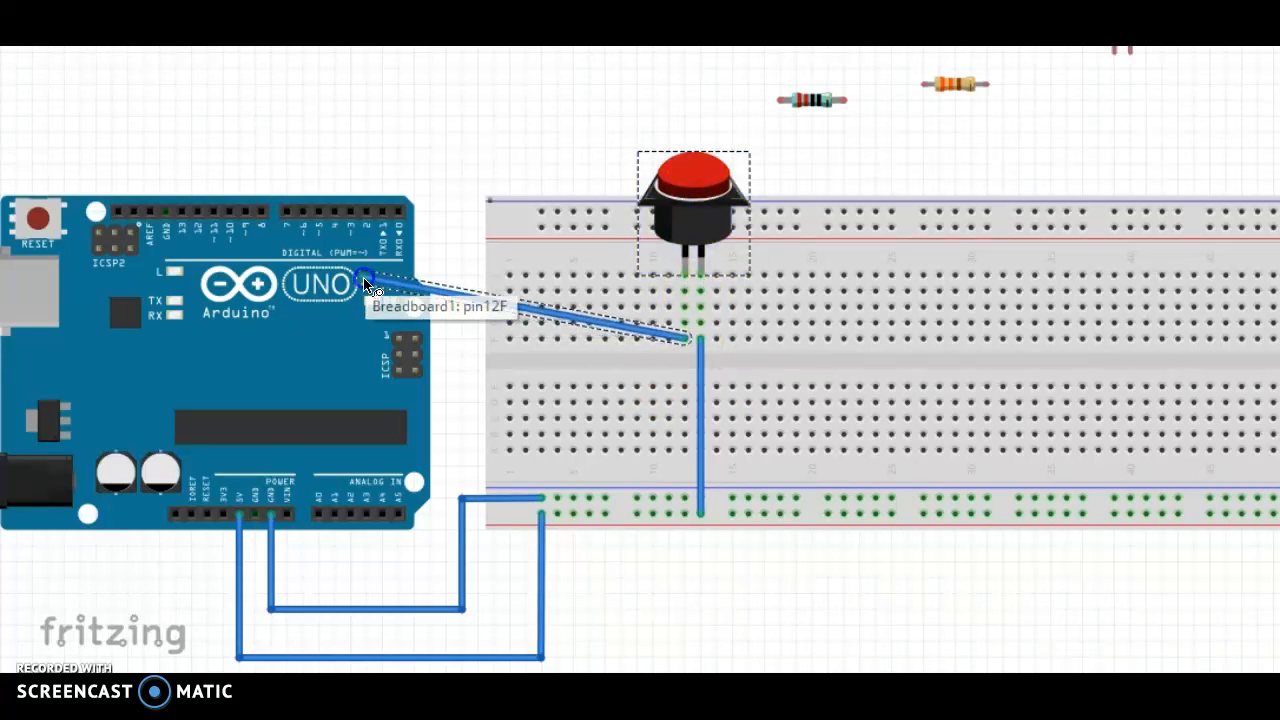
{"action": "left_click_drag", "start_coordinate": [364, 280], "coordinate": [384, 210]}
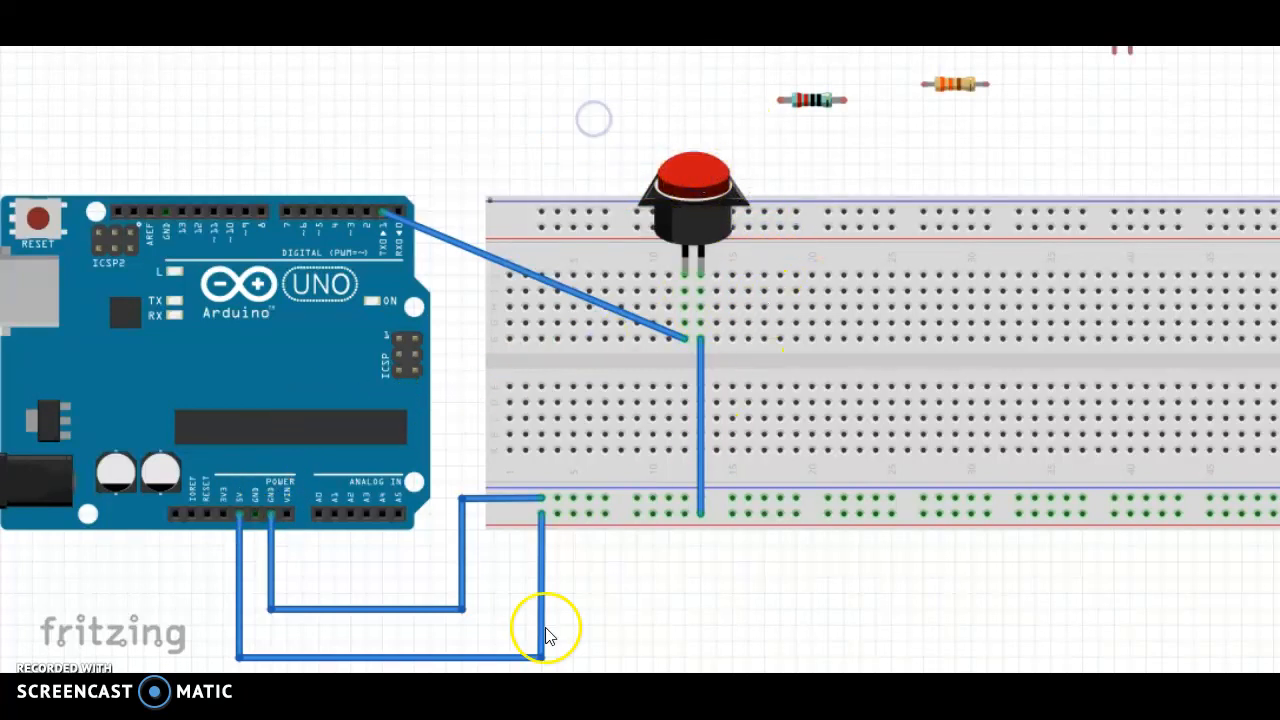
{"action": "left_click_drag", "start_coordinate": [544, 630], "coordinate": [384, 218]}
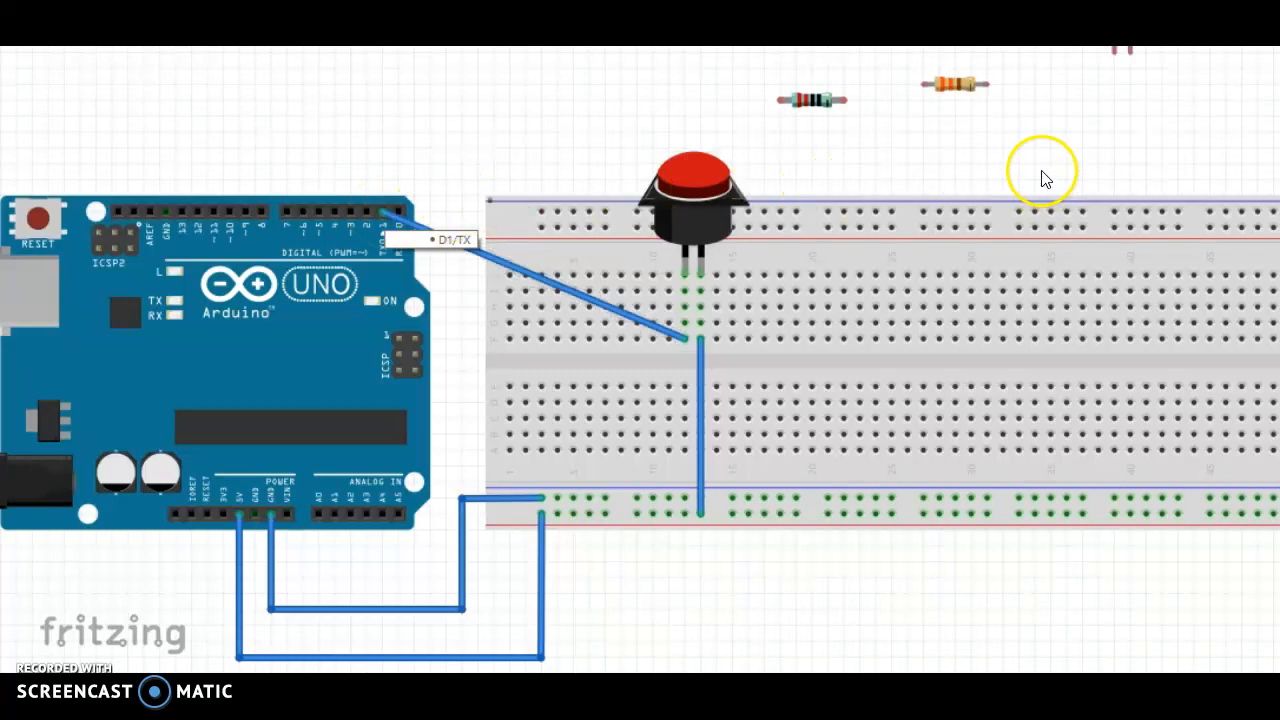
{"action": "mouse_move", "coordinate": [936, 164]}
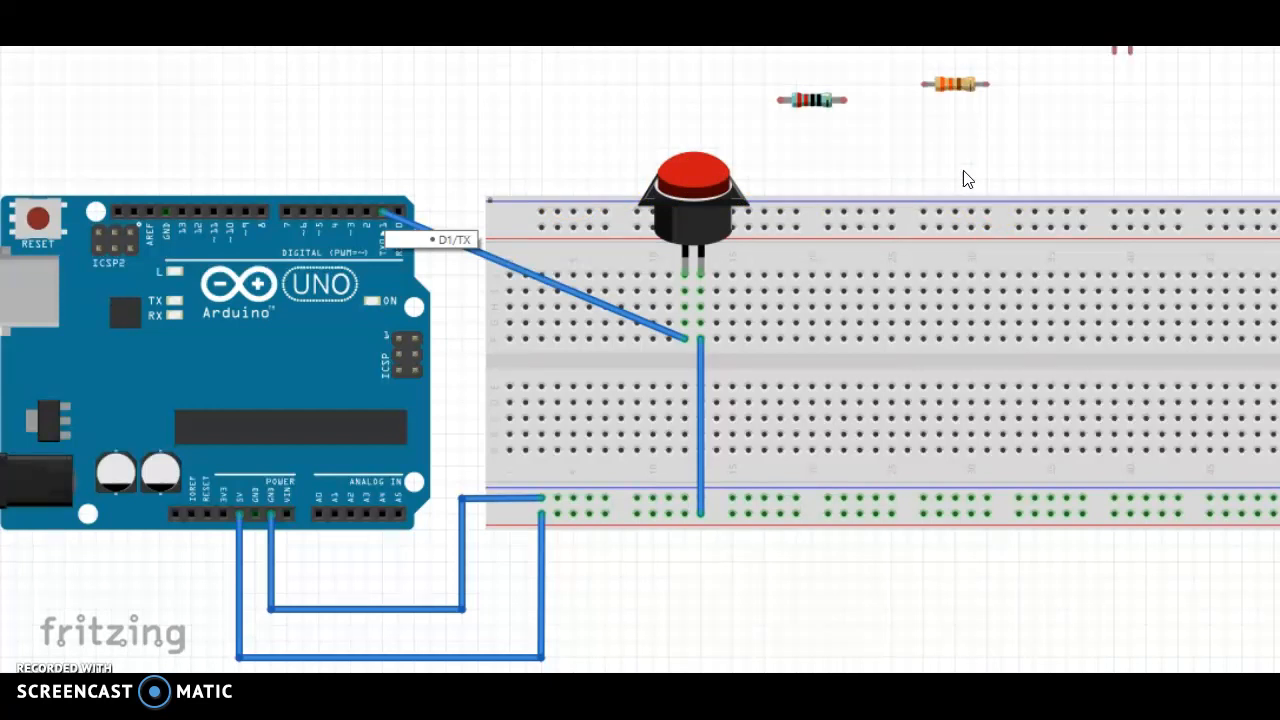
Place the orange resistor on the breadboard beside the push-button's leg as a pull-down
{"action": "left_click_drag", "start_coordinate": [956, 84], "coordinate": [876, 162]}
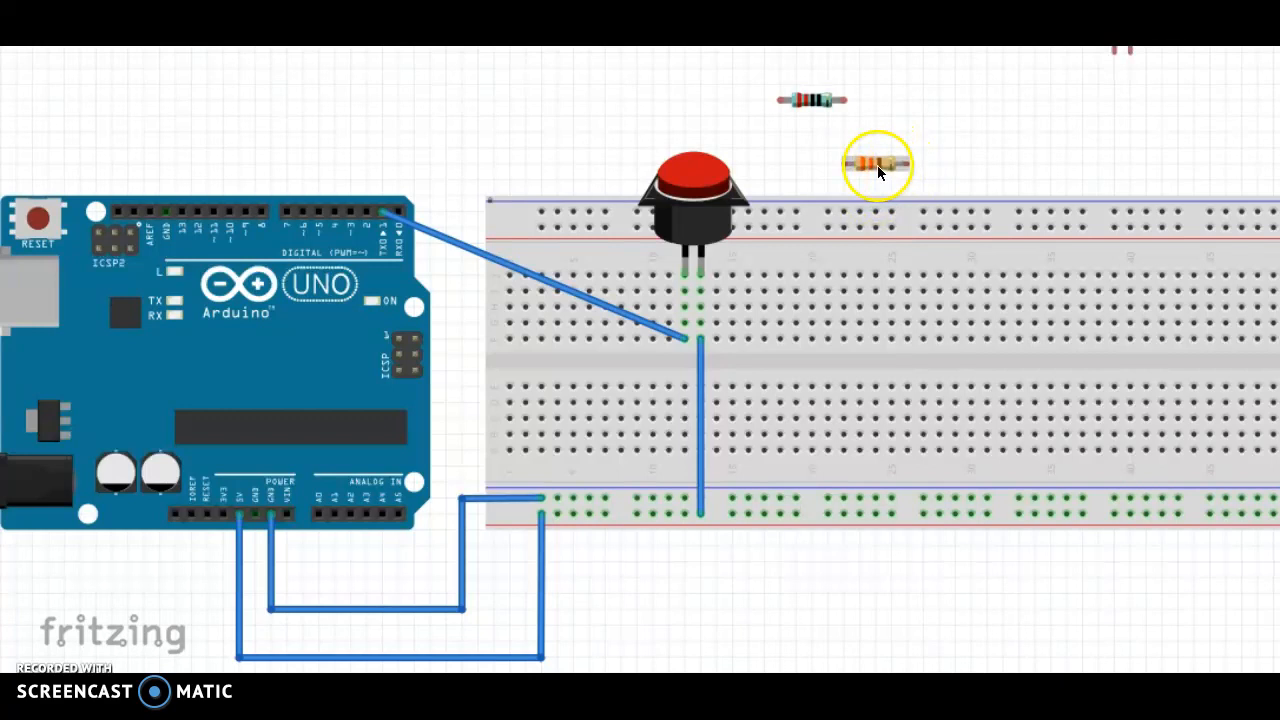
{"action": "left_click_drag", "start_coordinate": [878, 164], "coordinate": [796, 244]}
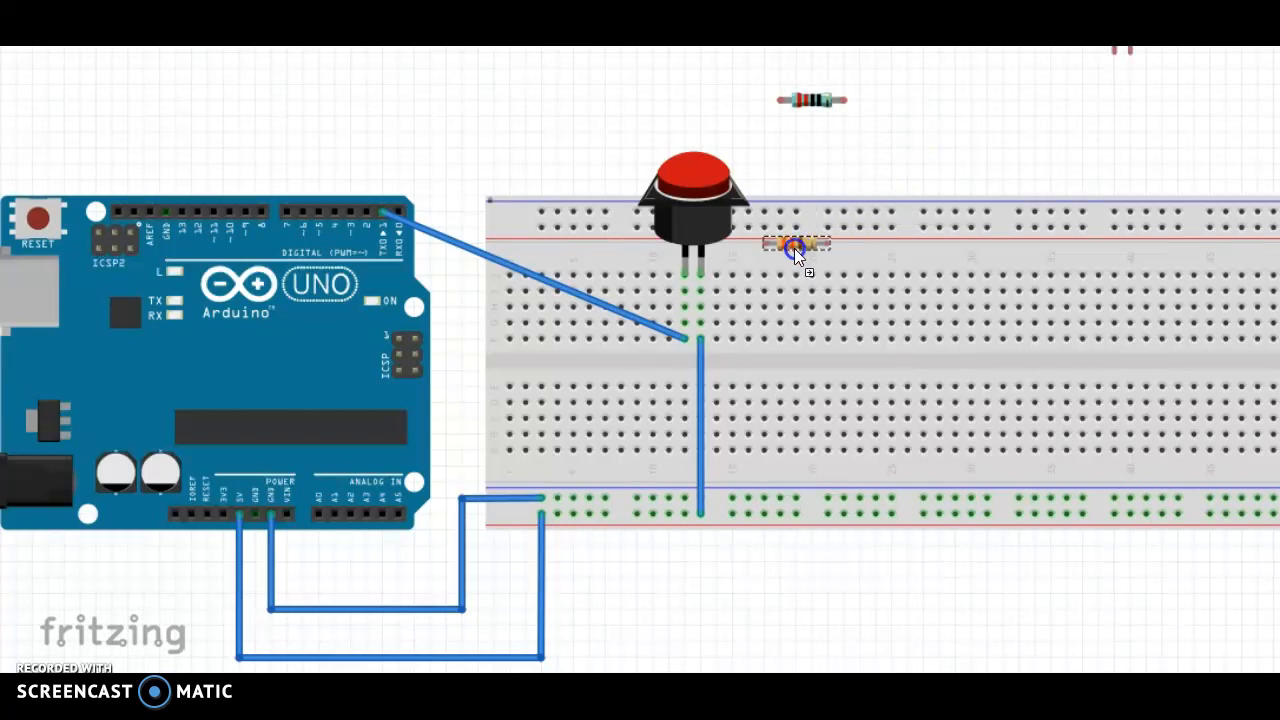
{"action": "left_click_drag", "start_coordinate": [796, 244], "coordinate": [656, 324]}
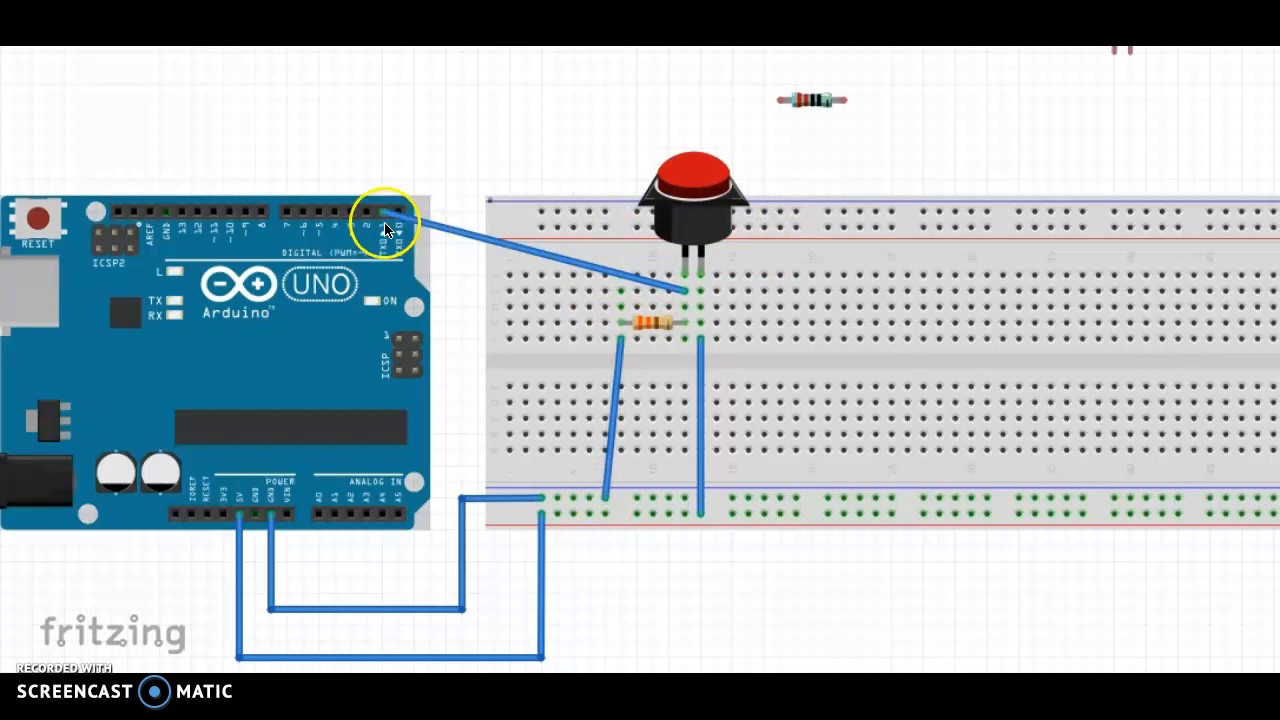
{"action": "mouse_move", "coordinate": [388, 228]}
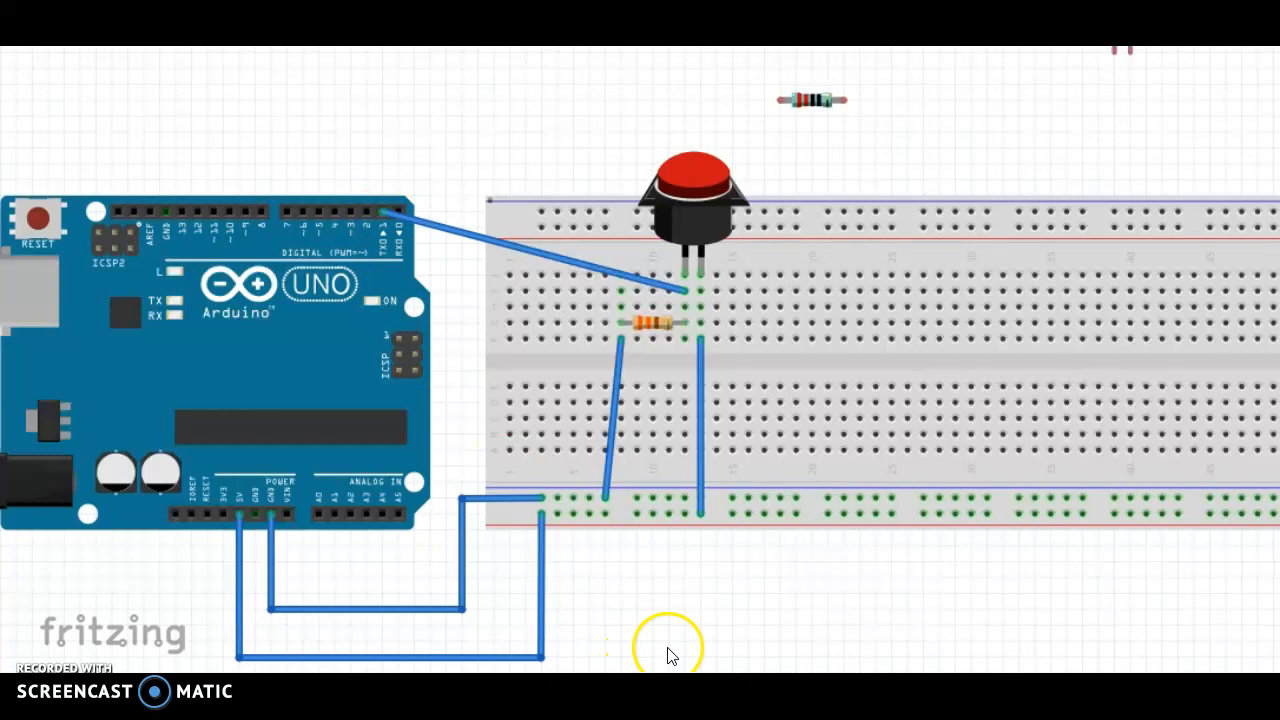
{"action": "mouse_move", "coordinate": [232, 518]}
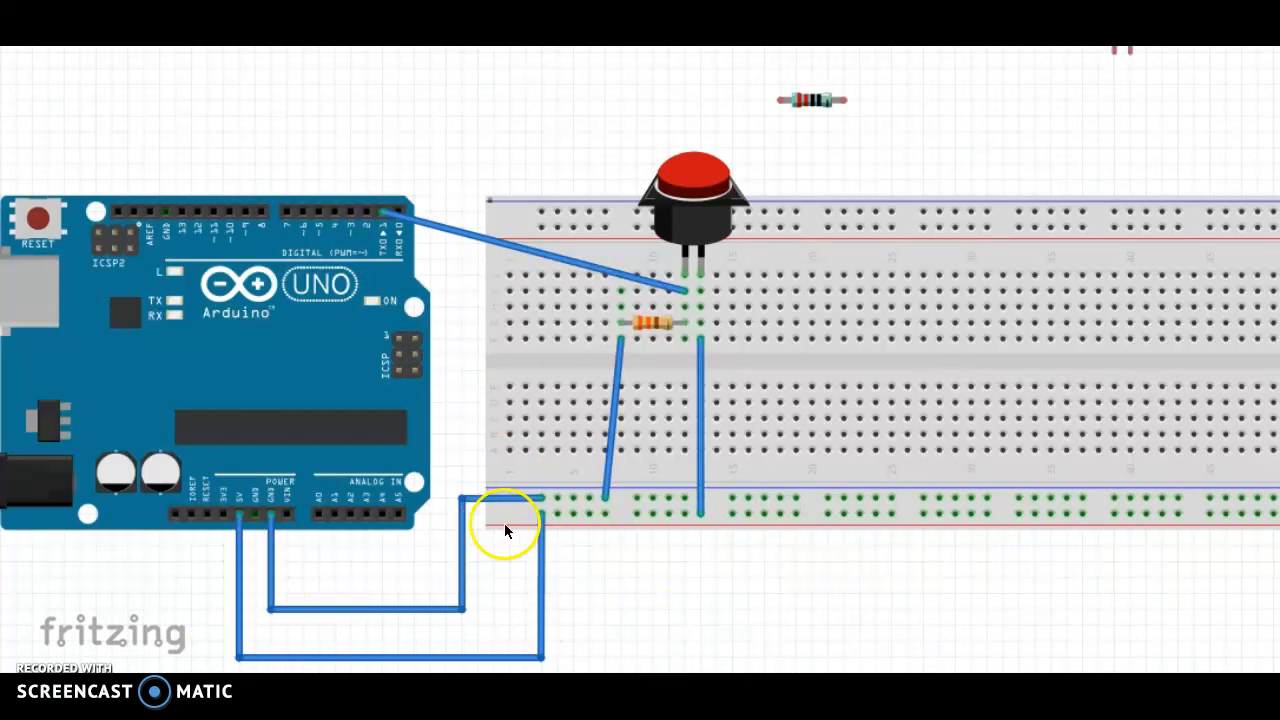
{"action": "left_click_drag", "start_coordinate": [504, 524], "coordinate": [700, 516]}
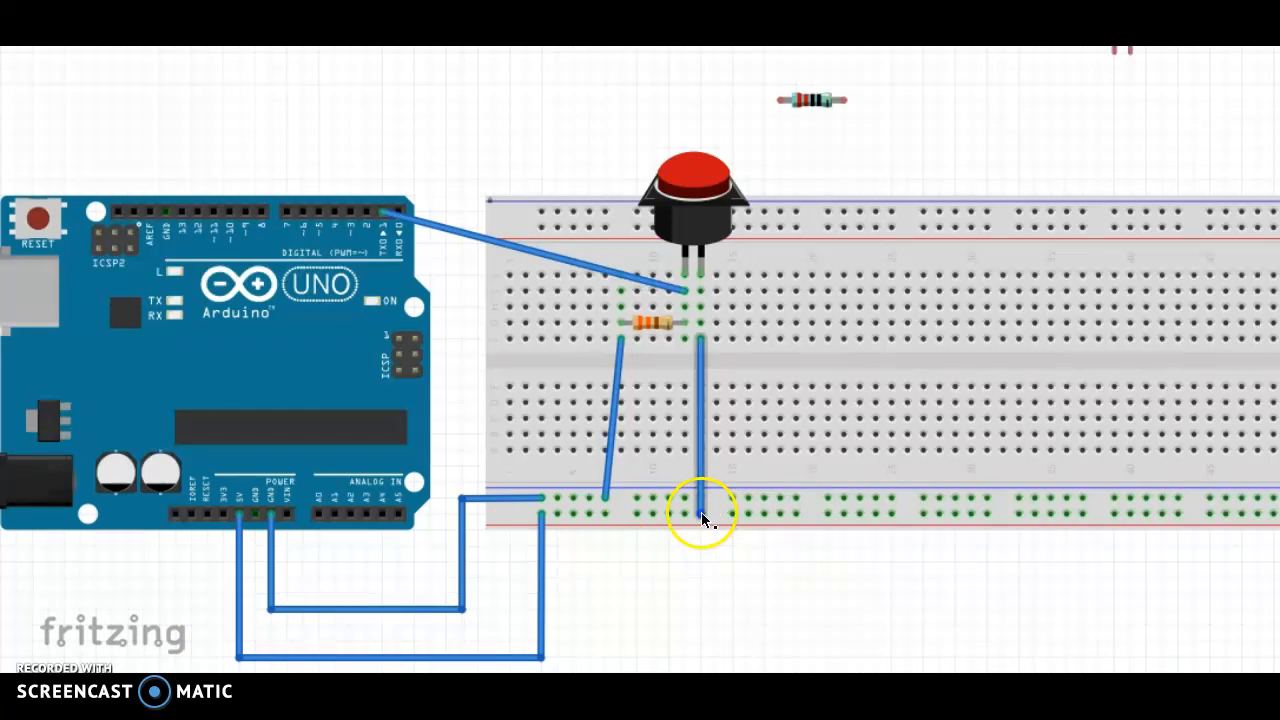
{"action": "left_click_drag", "start_coordinate": [700, 516], "coordinate": [700, 336]}
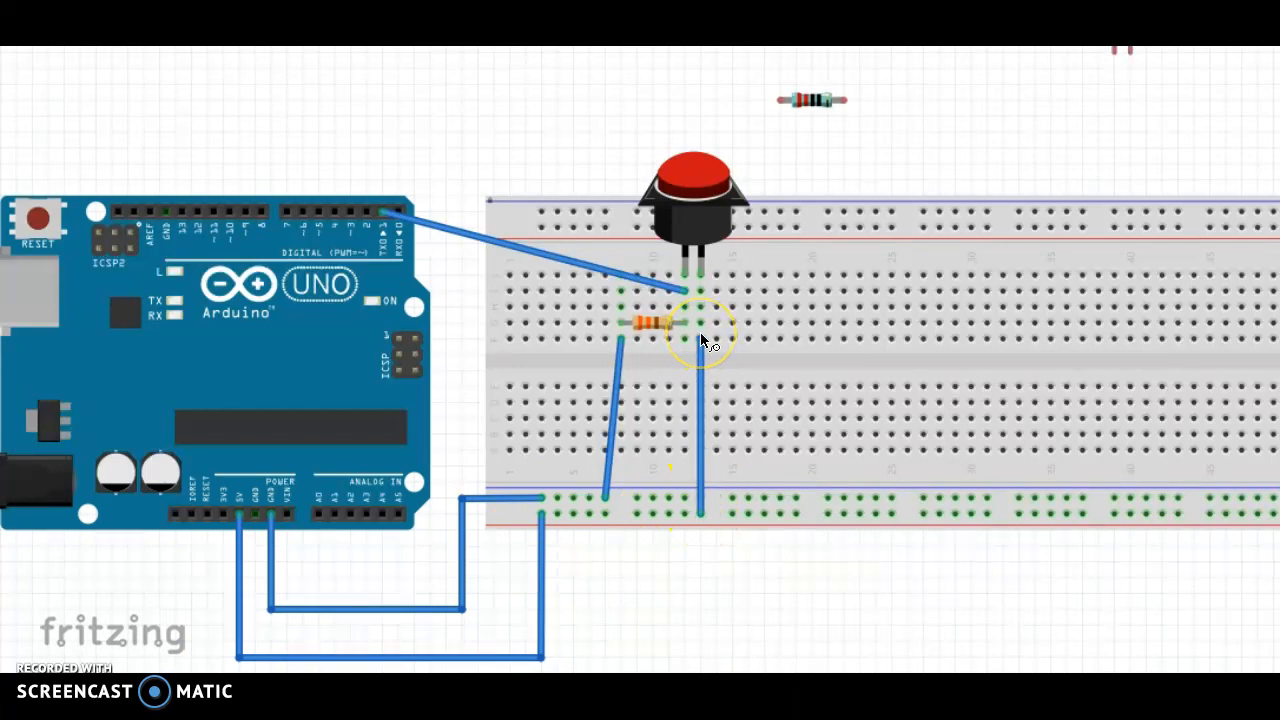